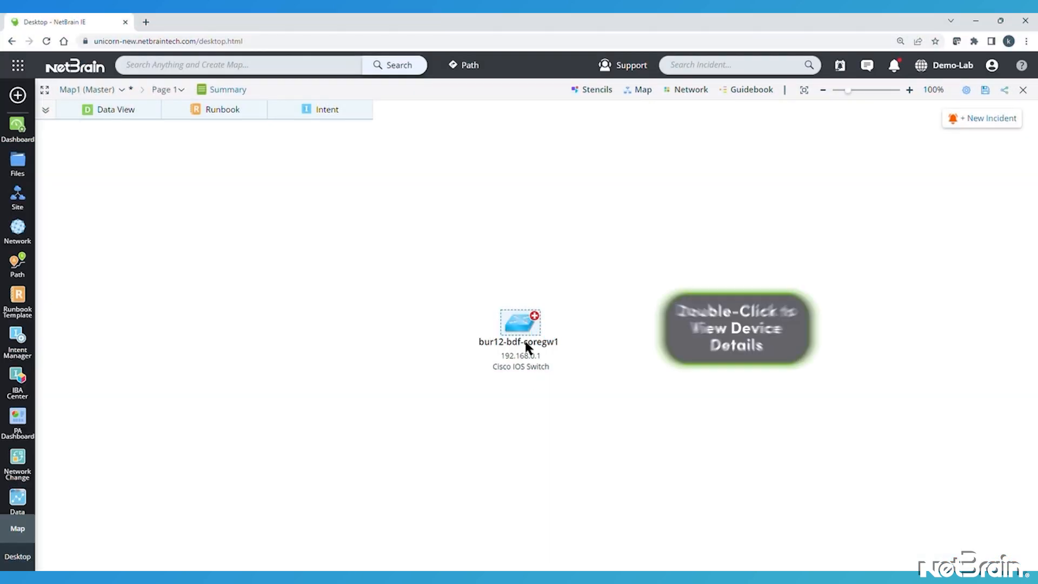
Step: Compare bur12-bdf-coregw1's current configuration file against its earlier saved version side by side
{"action": "double_click", "coordinate": [520, 322]}
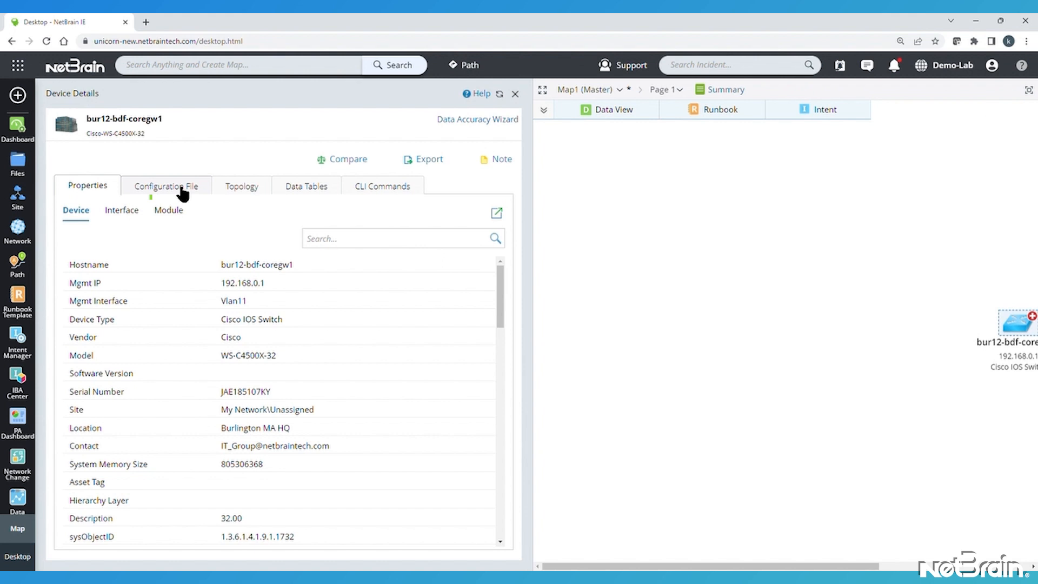
{"action": "left_click", "coordinate": [166, 185]}
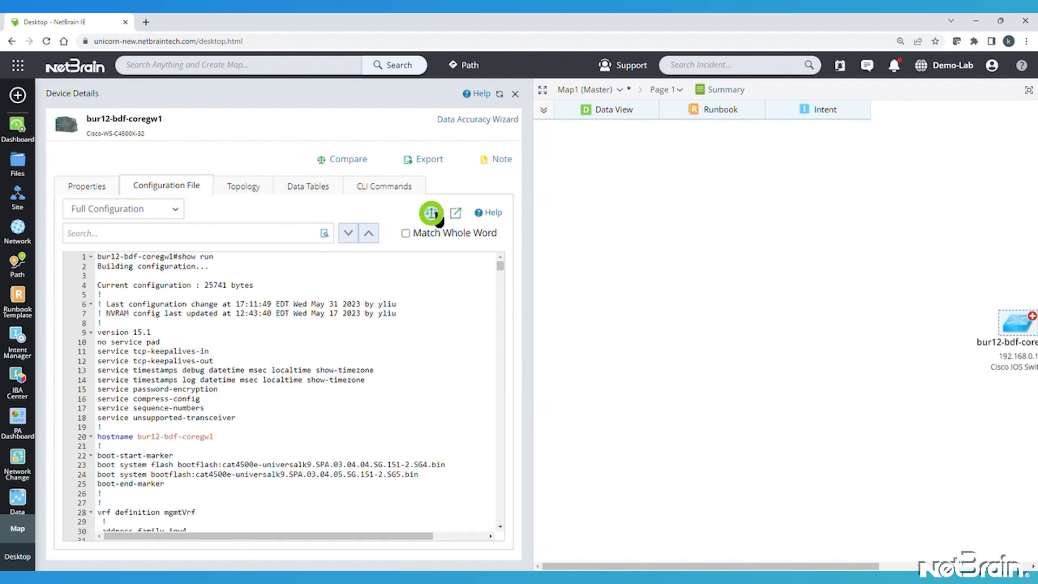
{"action": "left_click", "coordinate": [342, 159]}
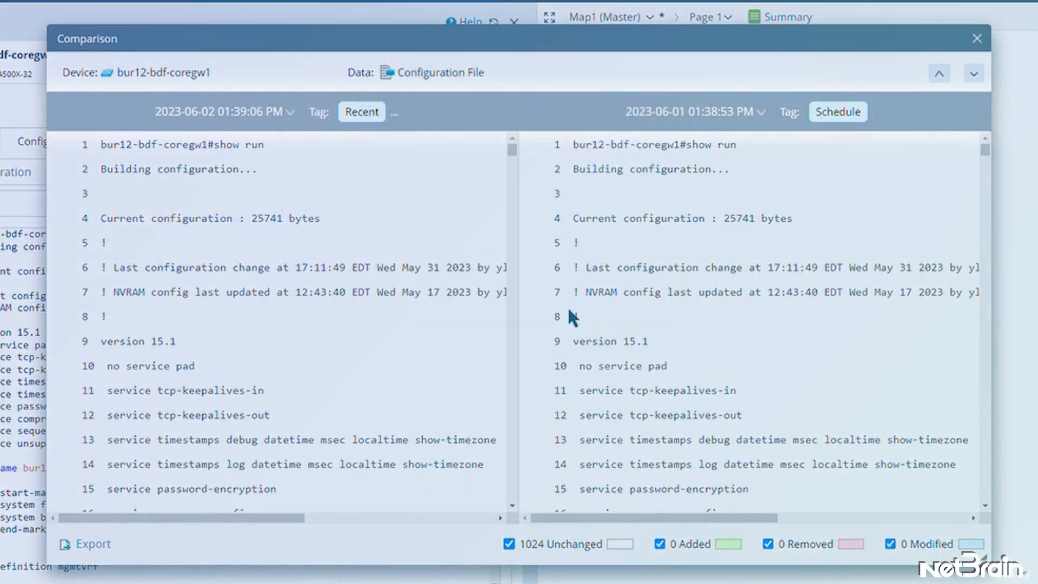
{"action": "mouse_move", "coordinate": [278, 173]}
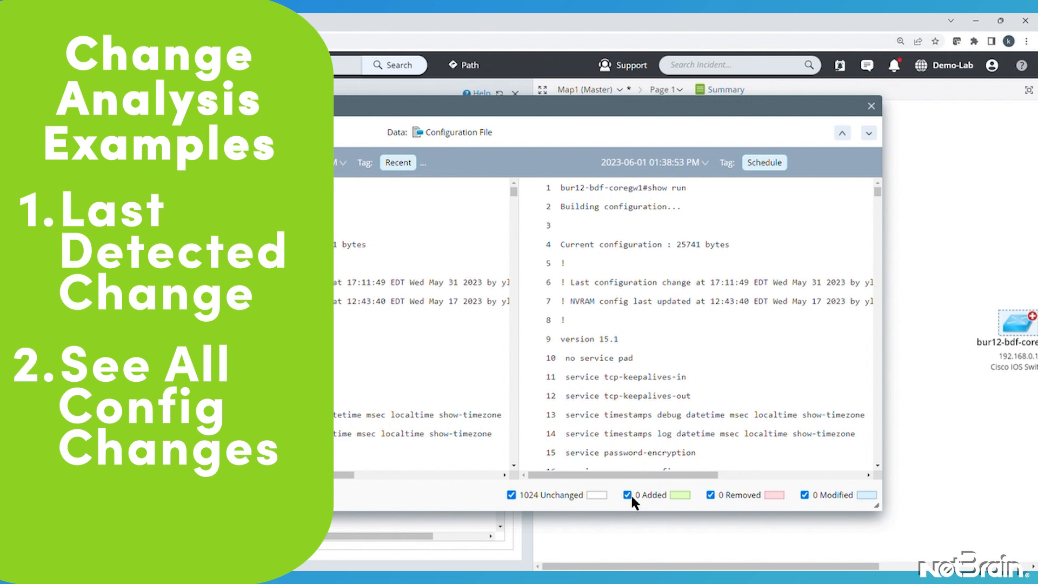
Step: Close the comparison and launch the Change Analysis Report app
{"action": "left_click", "coordinate": [871, 106]}
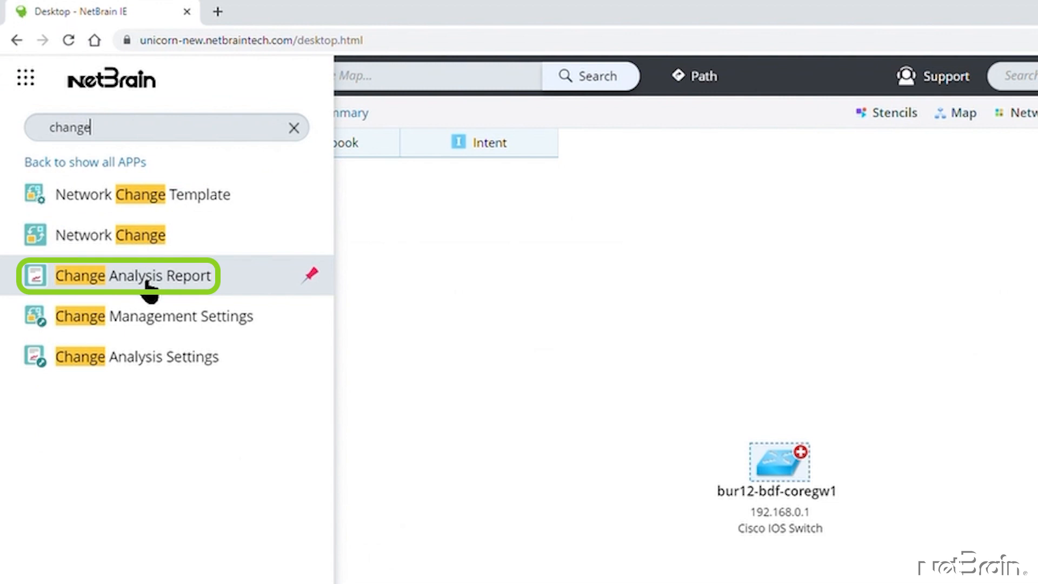
{"action": "left_click", "coordinate": [130, 275]}
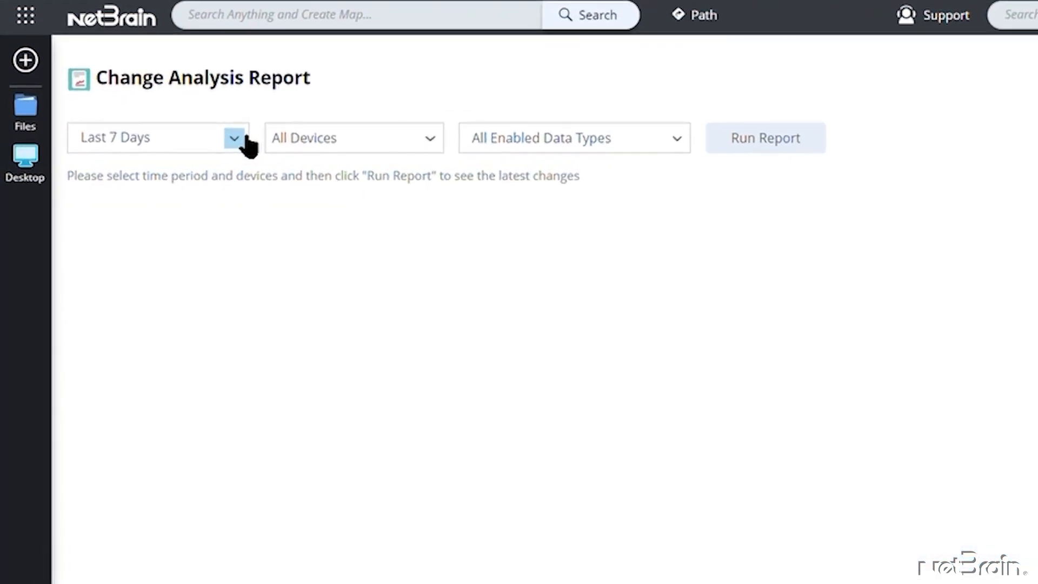
Step: Scope the report to the last 24 hours and to device bur12-bdf-coregw1
{"action": "left_click", "coordinate": [233, 137]}
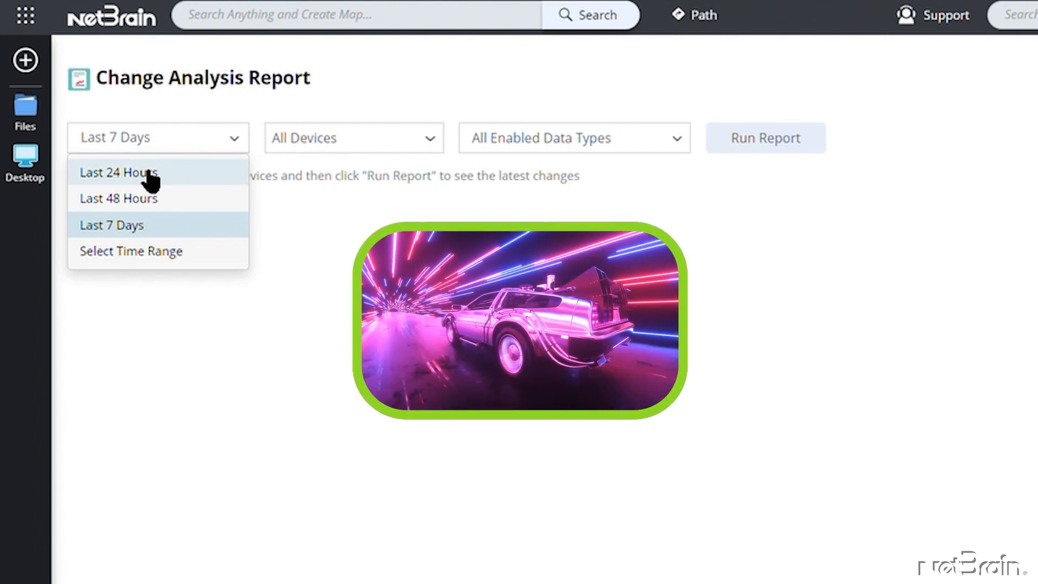
{"action": "left_click", "coordinate": [118, 172]}
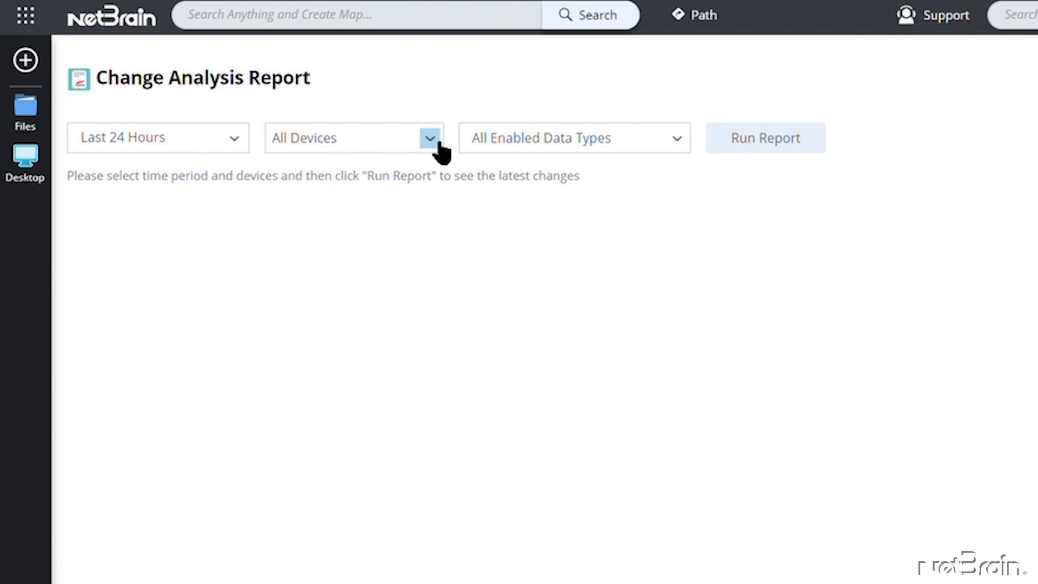
{"action": "left_click", "coordinate": [429, 138]}
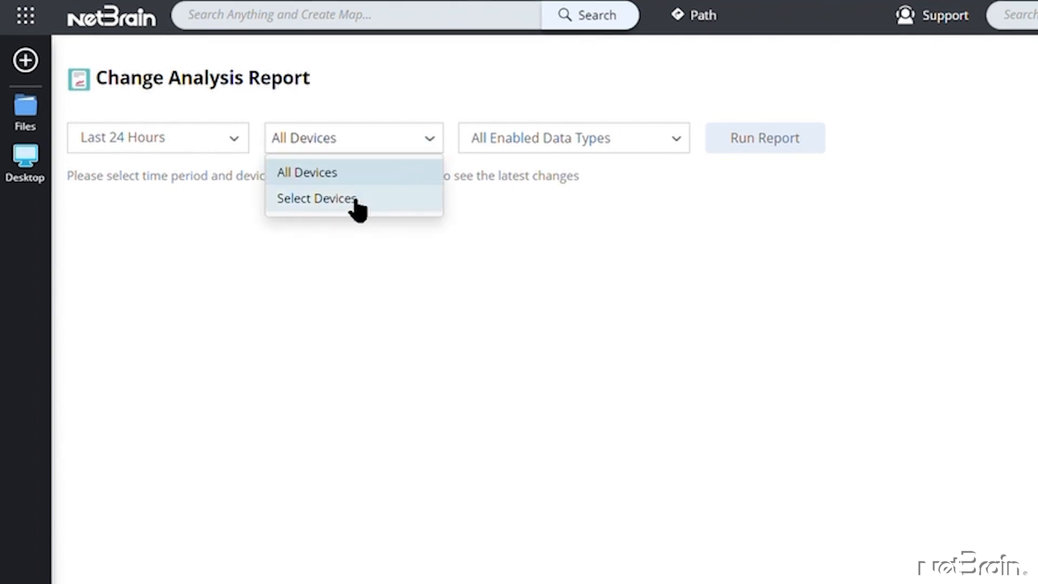
{"action": "left_click", "coordinate": [316, 198]}
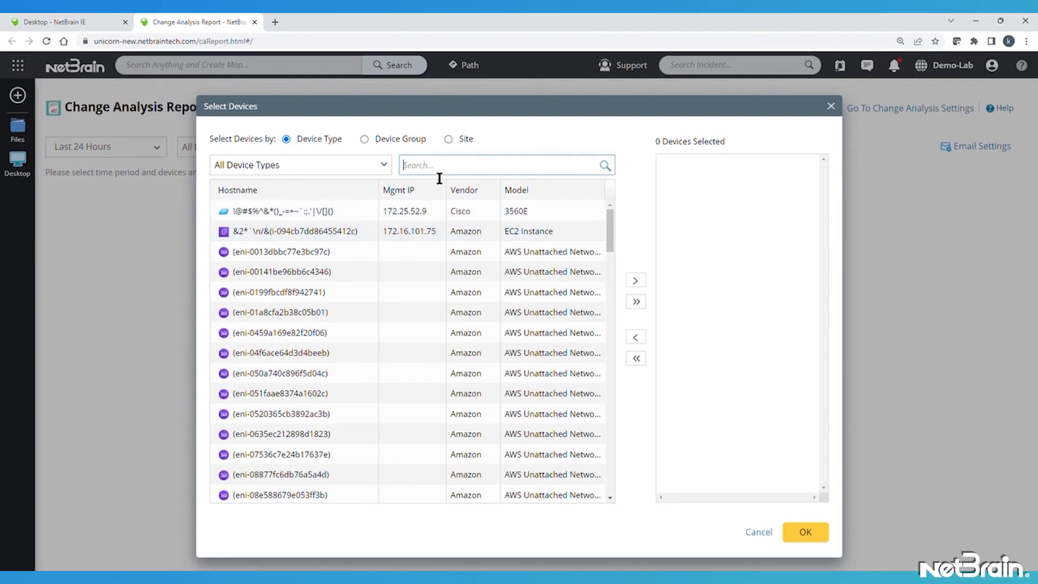
{"action": "type", "text": "bur12-bdf-core"}
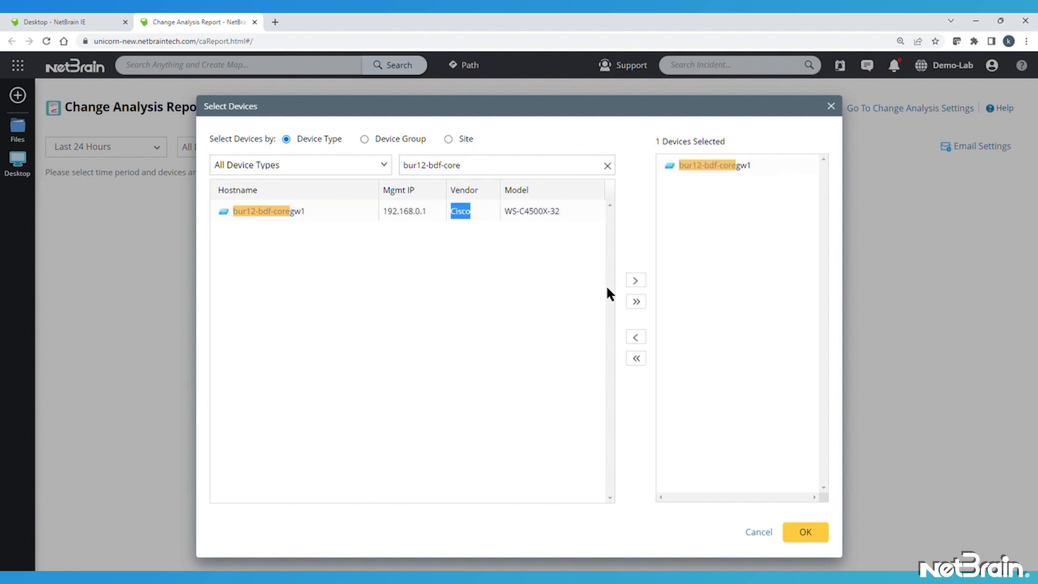
{"action": "left_click", "coordinate": [804, 531]}
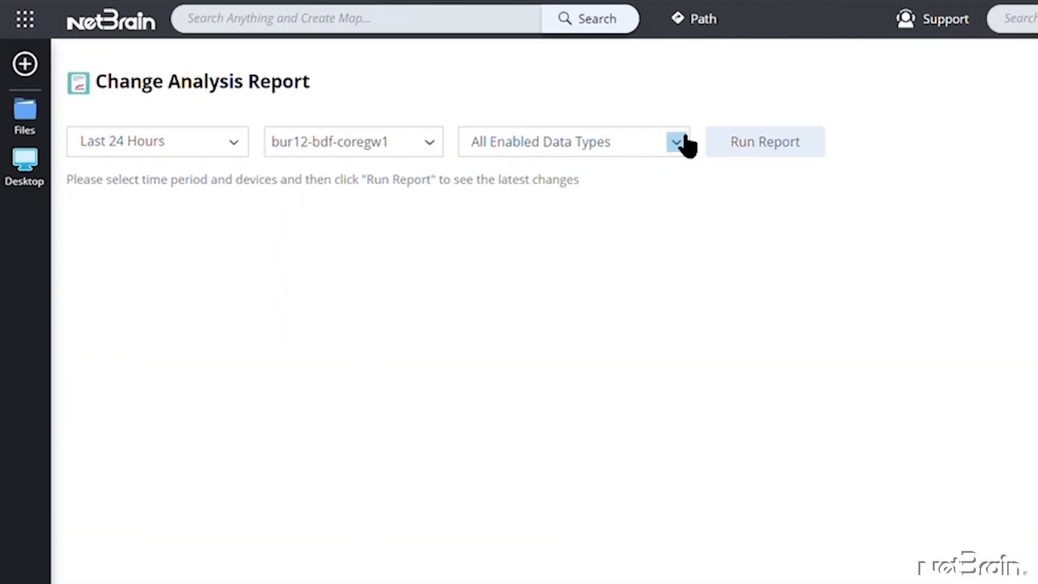
Step: Run the report on the Configuration File data type, which finds no changes
{"action": "left_click", "coordinate": [676, 142]}
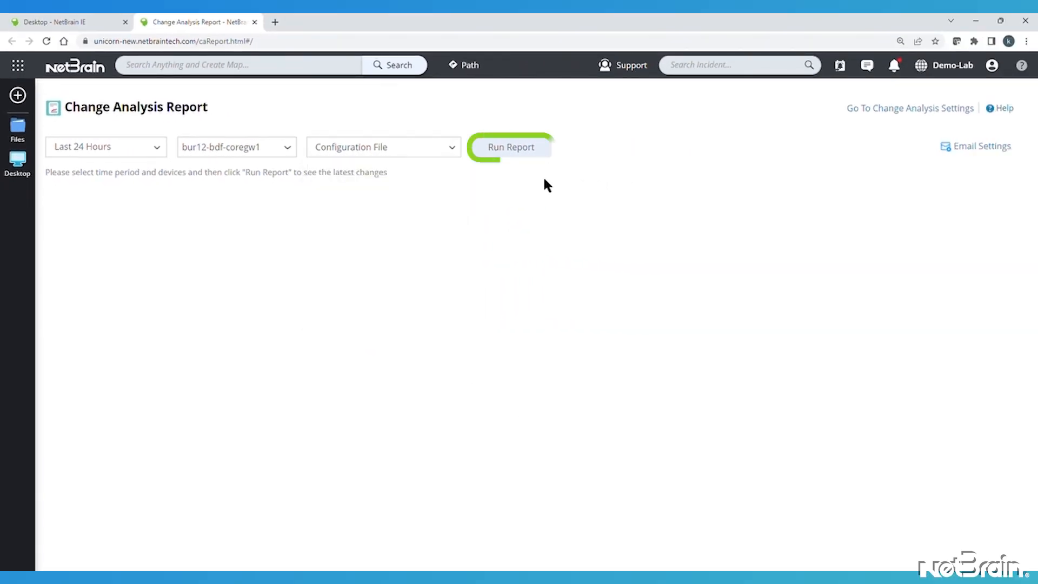
{"action": "left_click", "coordinate": [510, 147]}
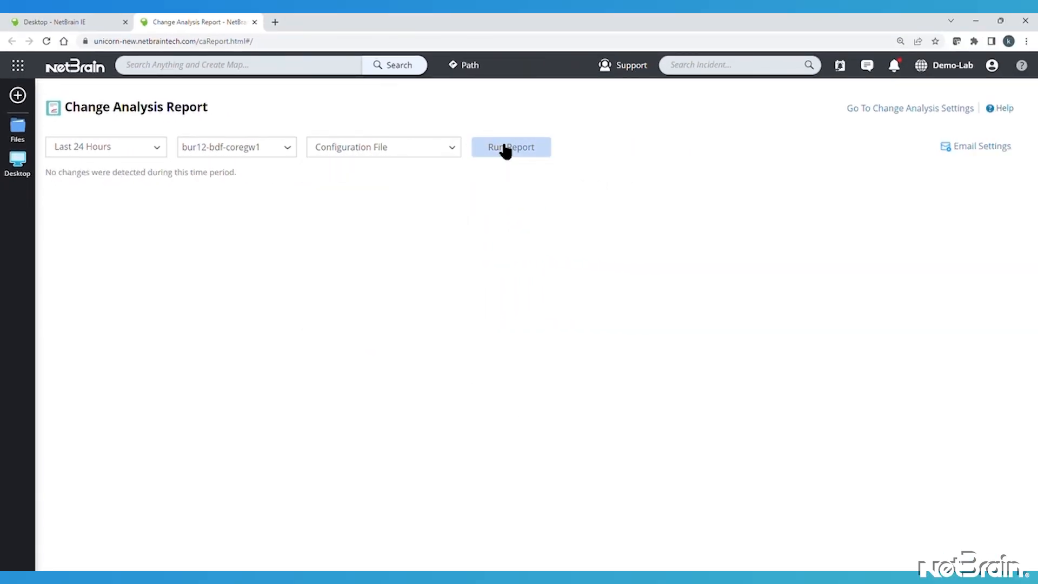
{"action": "left_click", "coordinate": [510, 146]}
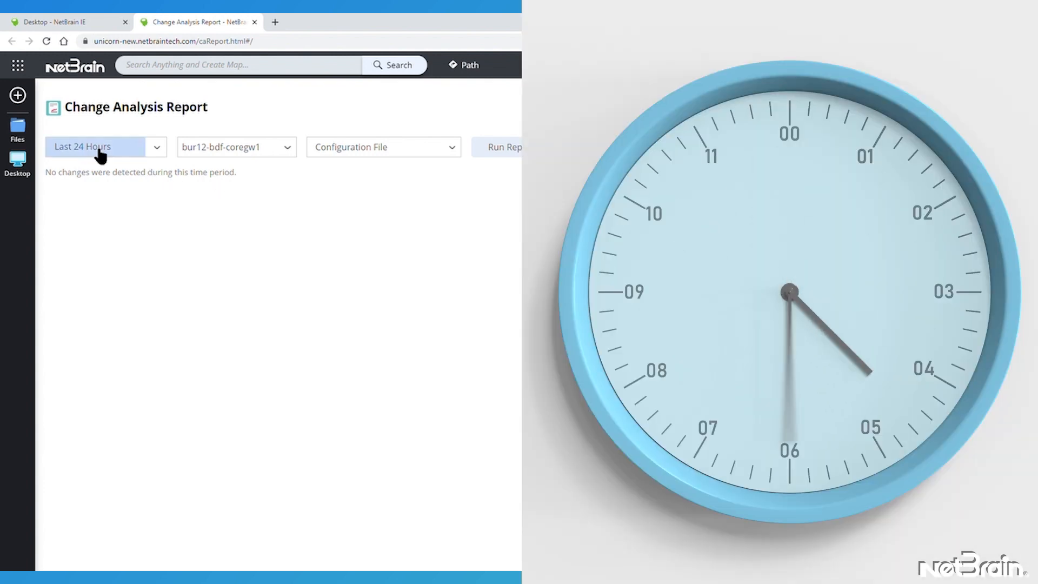
Step: Rerun over a custom May 1–June 2 range and view bur12-bdf-coregw1's two-change history
{"action": "left_click", "coordinate": [99, 147]}
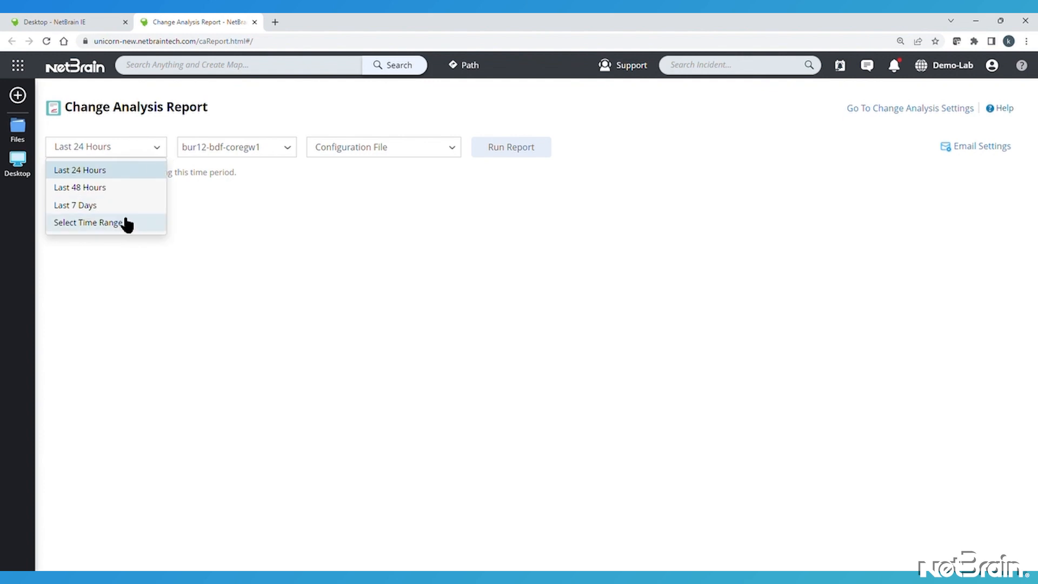
{"action": "left_click", "coordinate": [88, 221]}
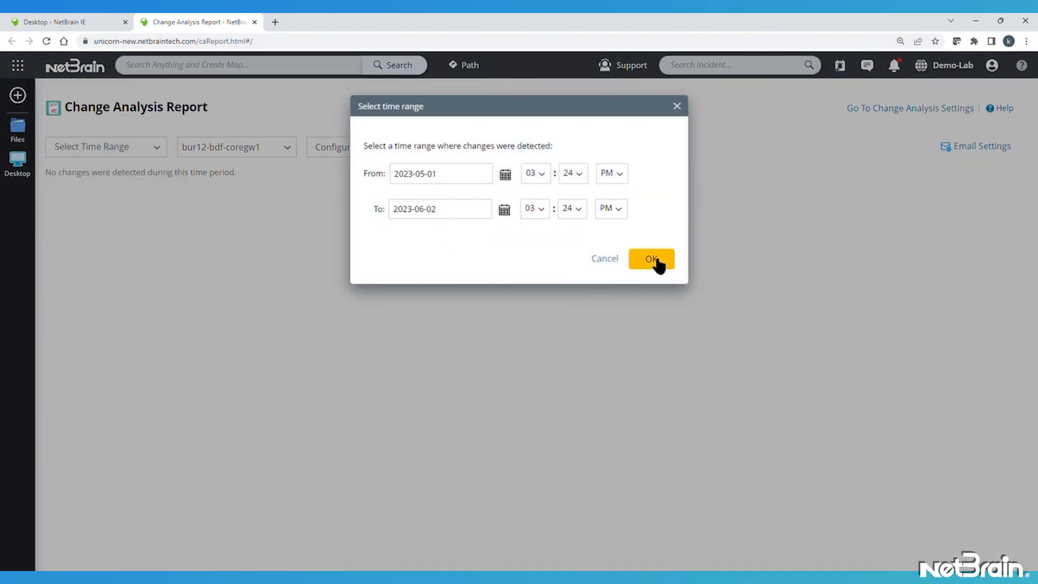
{"action": "left_click", "coordinate": [651, 258]}
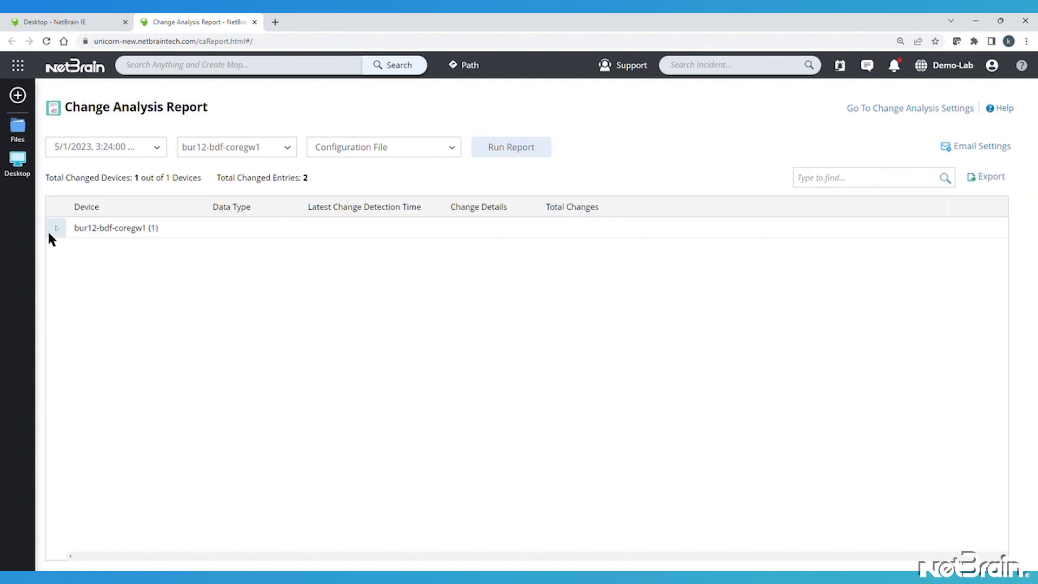
{"action": "left_click", "coordinate": [56, 228]}
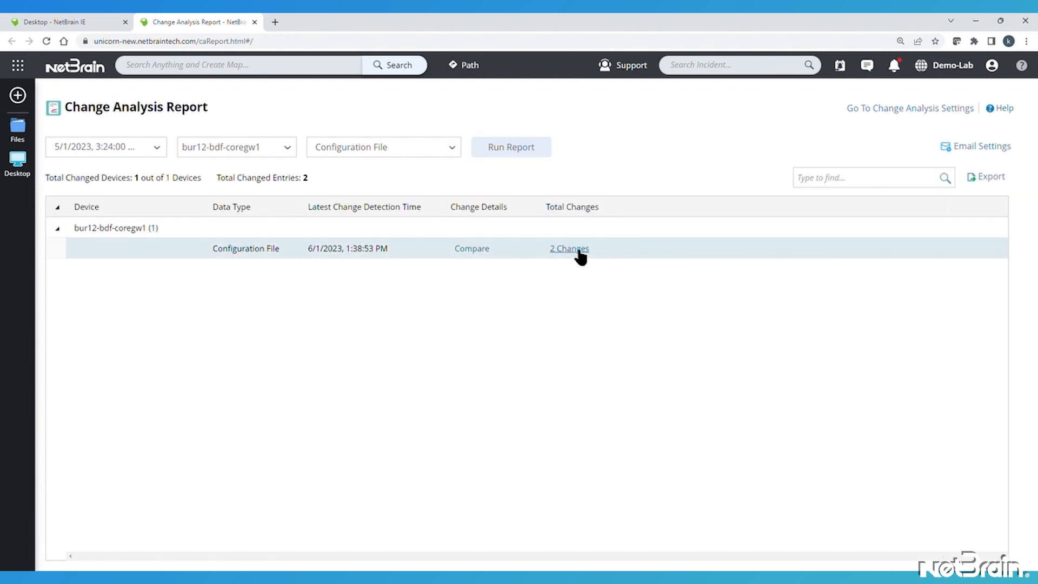
{"action": "left_click", "coordinate": [568, 248]}
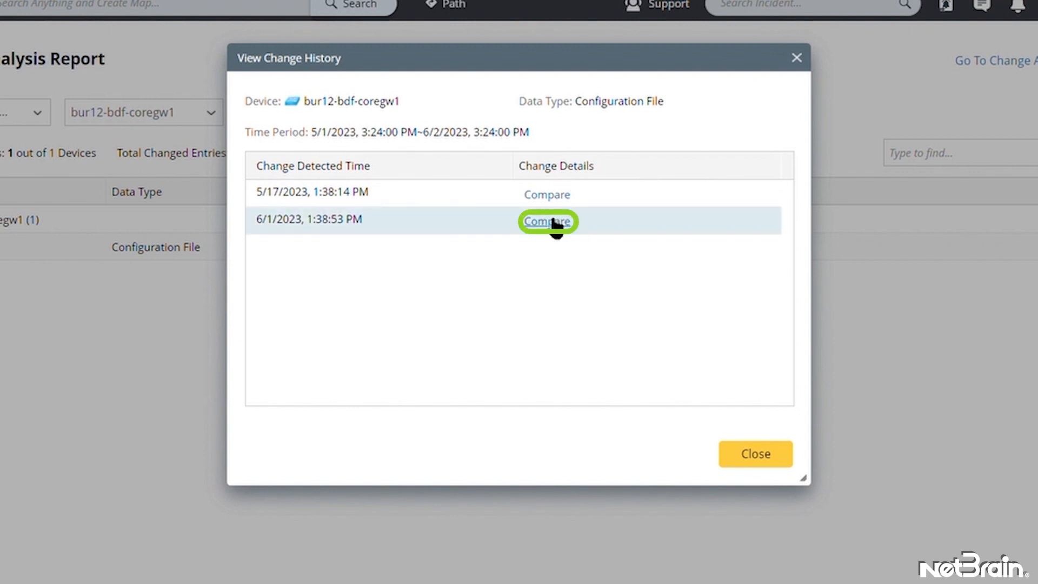
Step: Compare the June 1 change with its previous config and step through the changed lines
{"action": "left_click", "coordinate": [546, 221]}
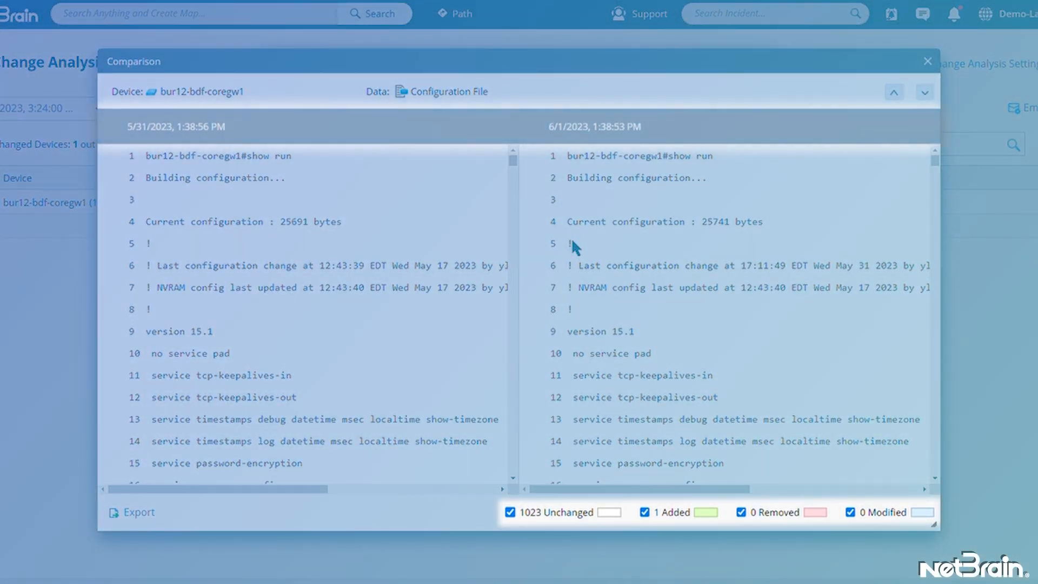
{"action": "mouse_move", "coordinate": [409, 168]}
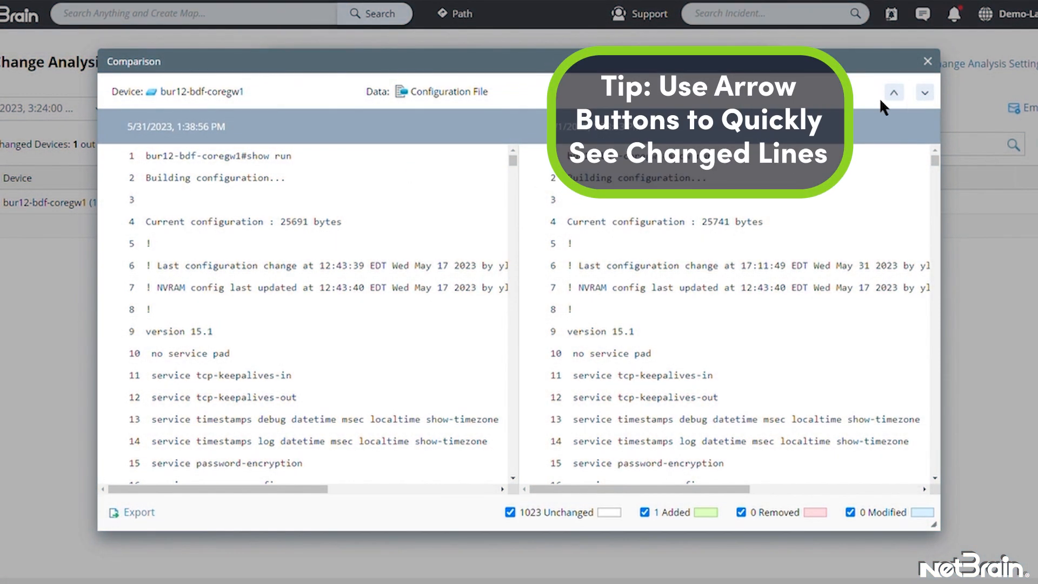
{"action": "left_click", "coordinate": [924, 92]}
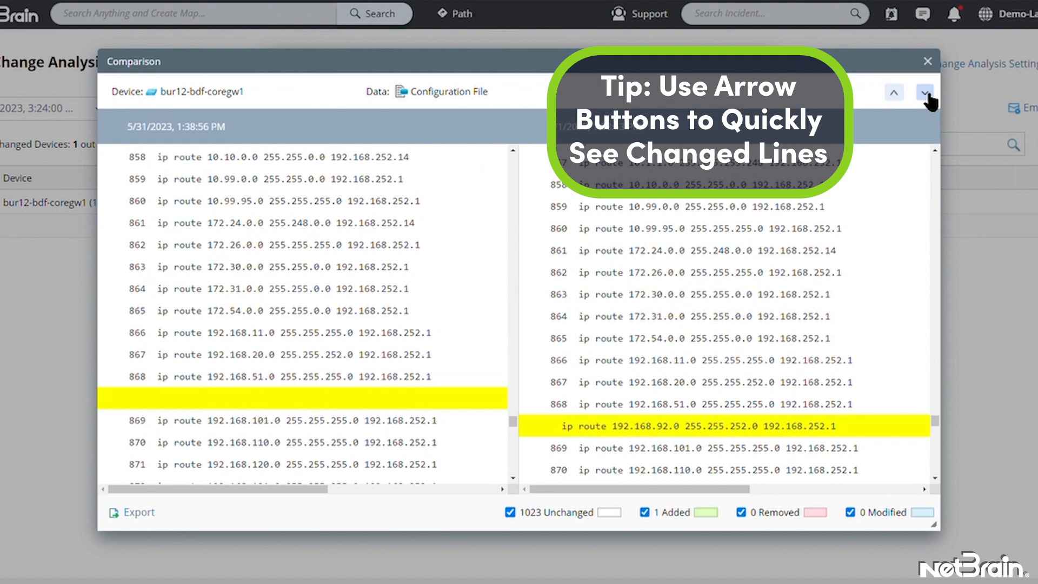
{"action": "left_click", "coordinate": [924, 92]}
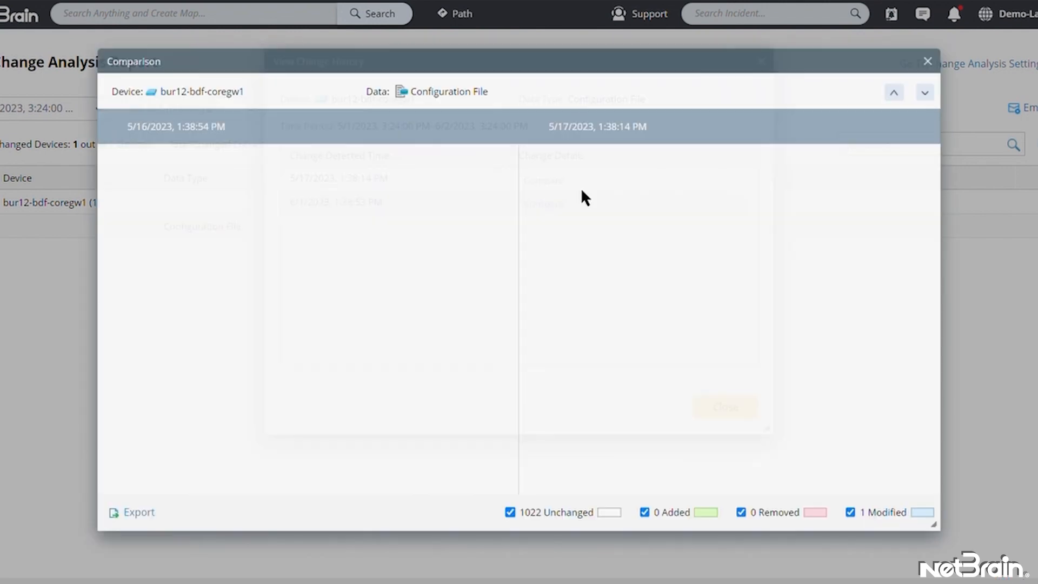
Step: Compare the 5/17 configuration with its predecessor, then close the comparison and change history
{"action": "left_click", "coordinate": [924, 92]}
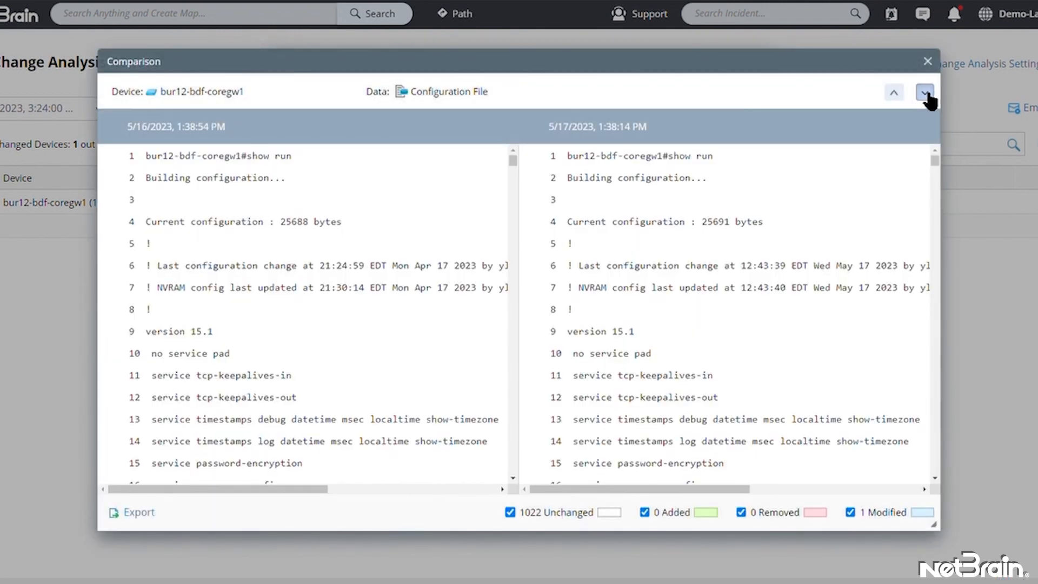
{"action": "left_click", "coordinate": [923, 92]}
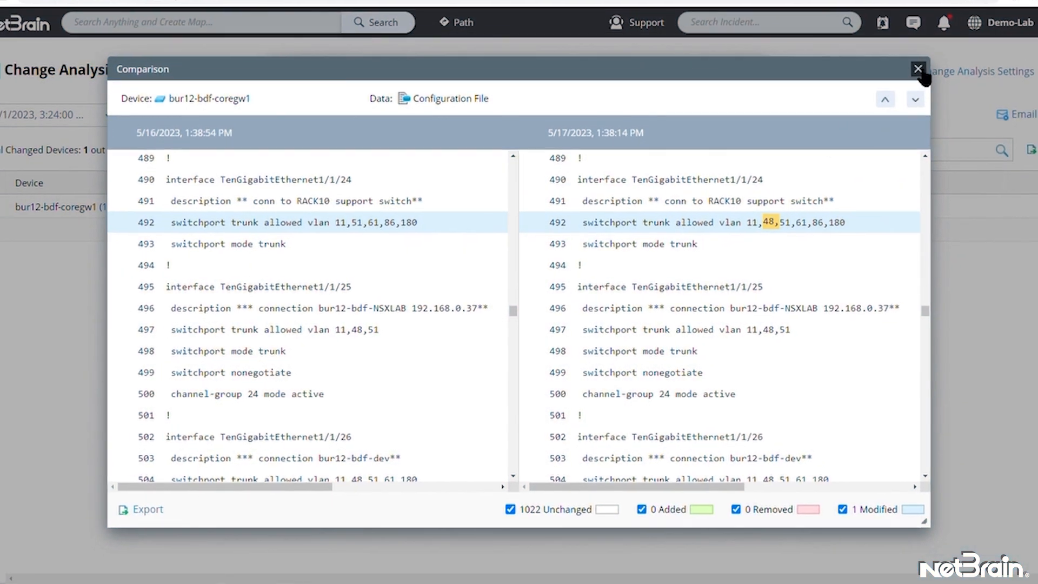
{"action": "left_click", "coordinate": [917, 69]}
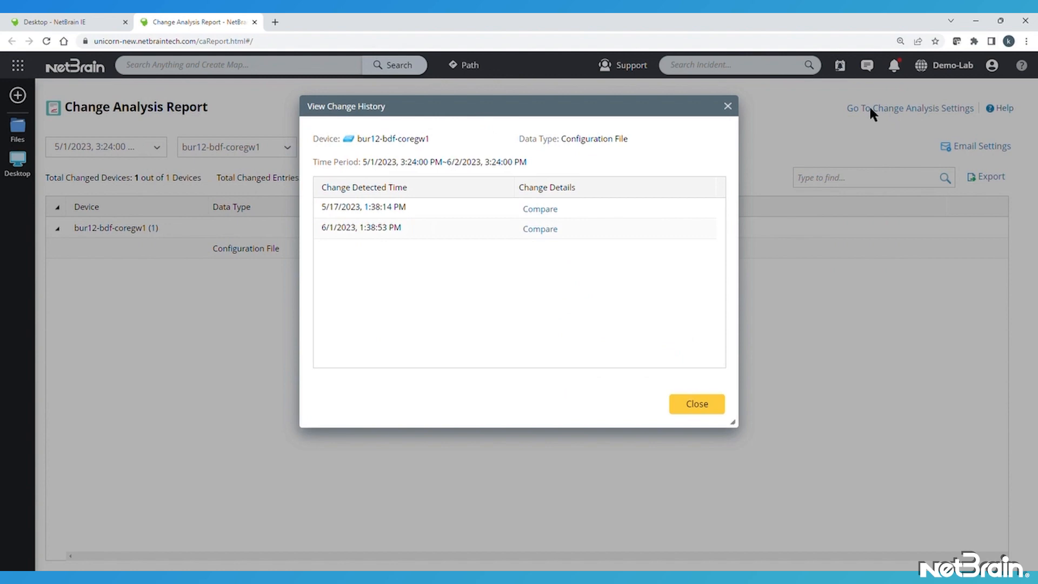
{"action": "left_click", "coordinate": [696, 404]}
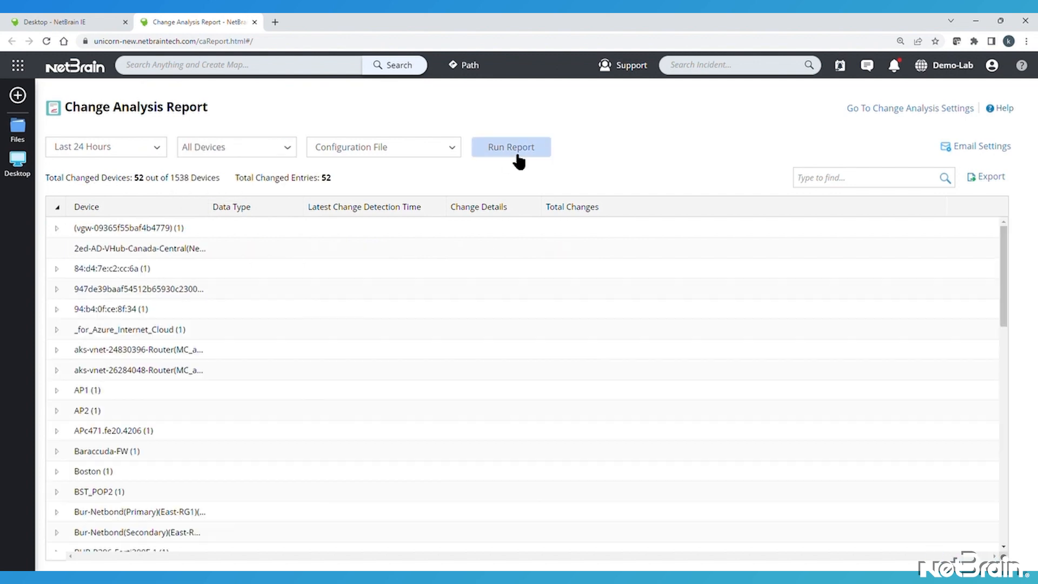
{"action": "mouse_move", "coordinate": [614, 210]}
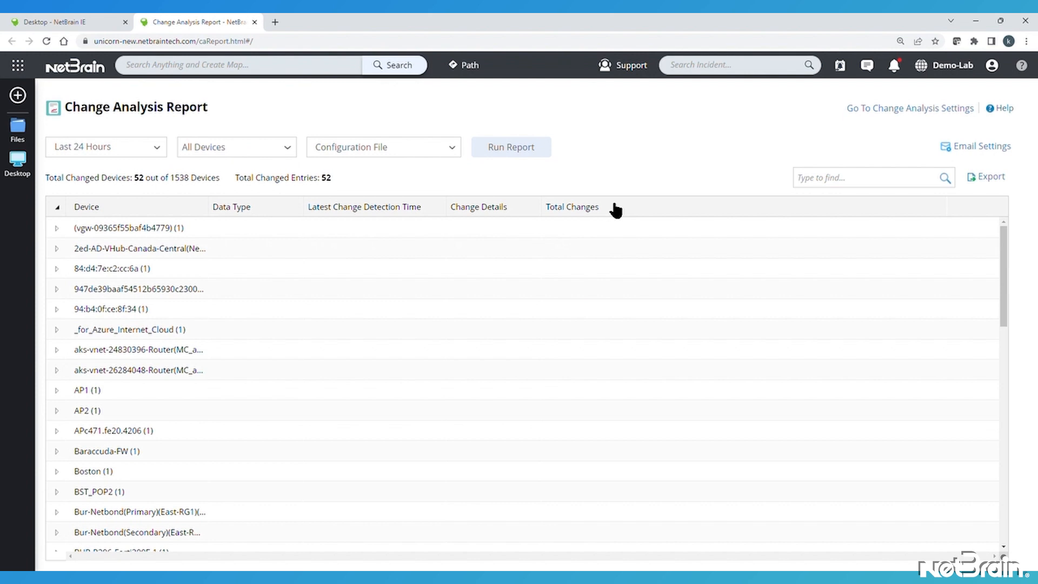
Step: Compare US-NYC-SW1's configurations to see the added shutdown line under Loopback0, then return to the report
{"action": "scroll", "scroll_direction": "down", "scroll_amount": 3}
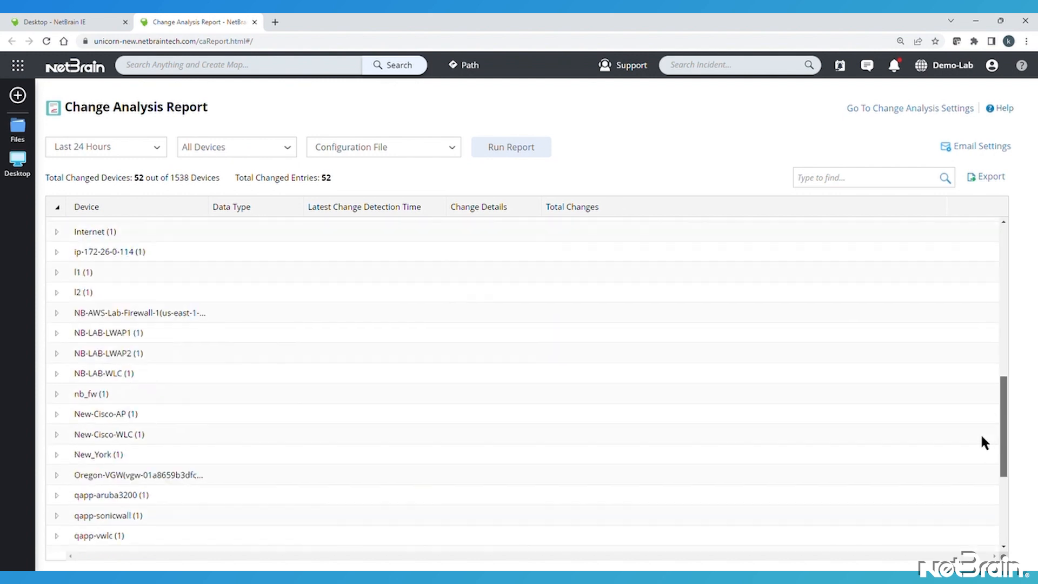
{"action": "left_click", "coordinate": [57, 439]}
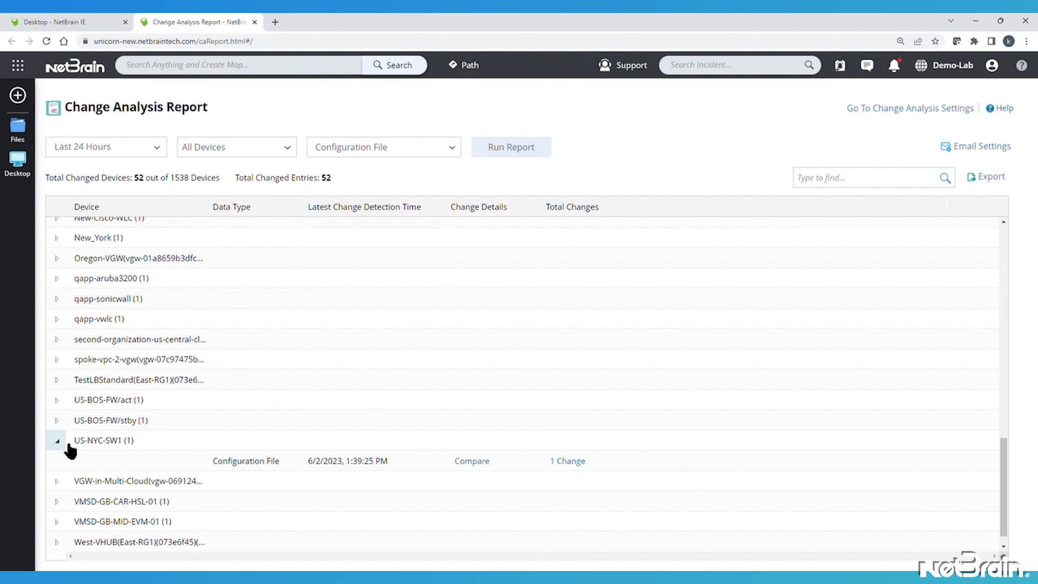
{"action": "left_click", "coordinate": [566, 460]}
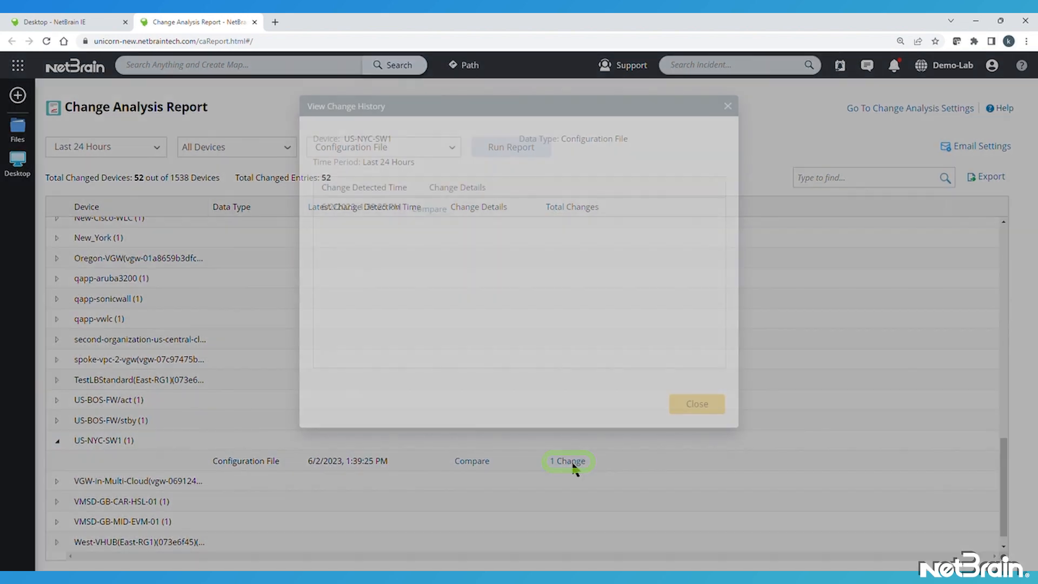
{"action": "left_click", "coordinate": [566, 461]}
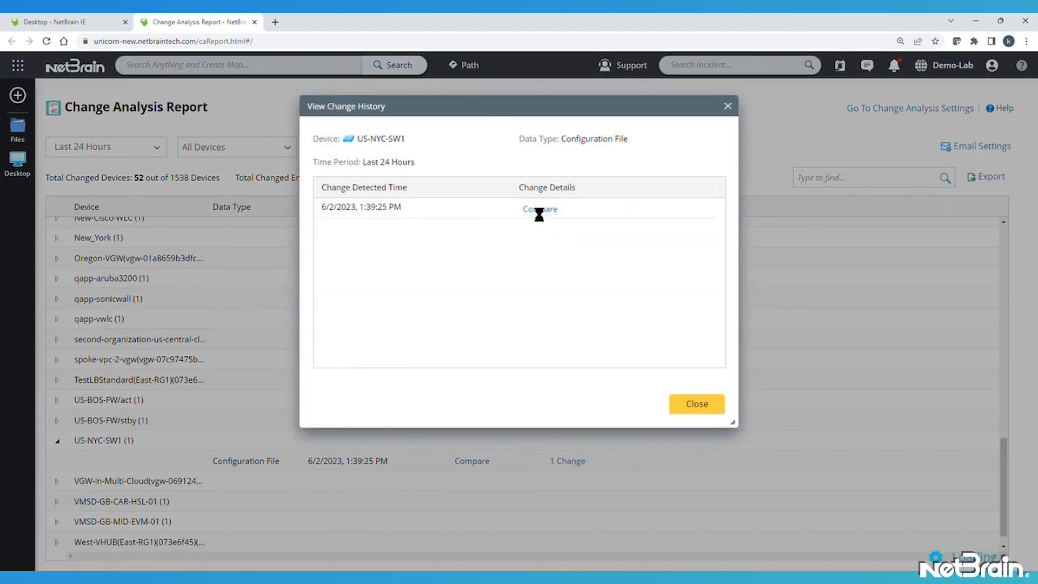
{"action": "left_click", "coordinate": [539, 209]}
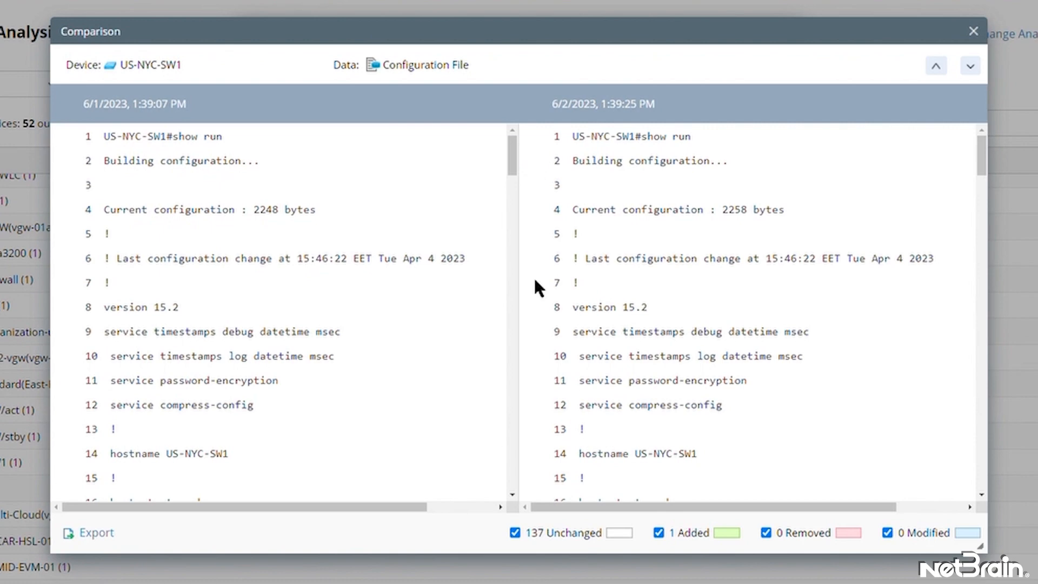
{"action": "mouse_move", "coordinate": [767, 250]}
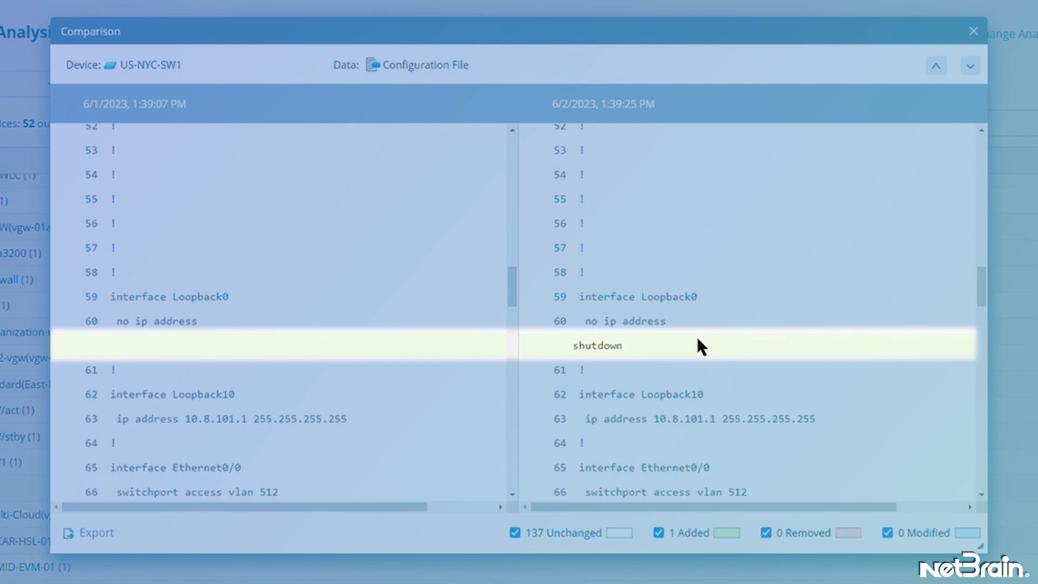
{"action": "left_click", "coordinate": [972, 31]}
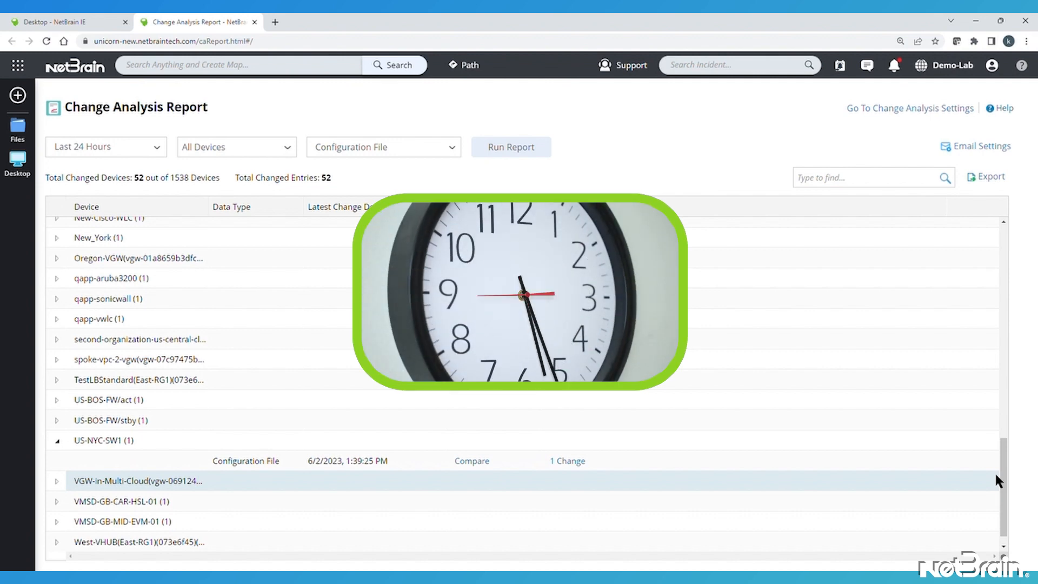
Step: Compare Hub-DC's configurations and step through its modified timestamp and counter lines
{"action": "scroll", "scroll_direction": "up", "scroll_amount": 3}
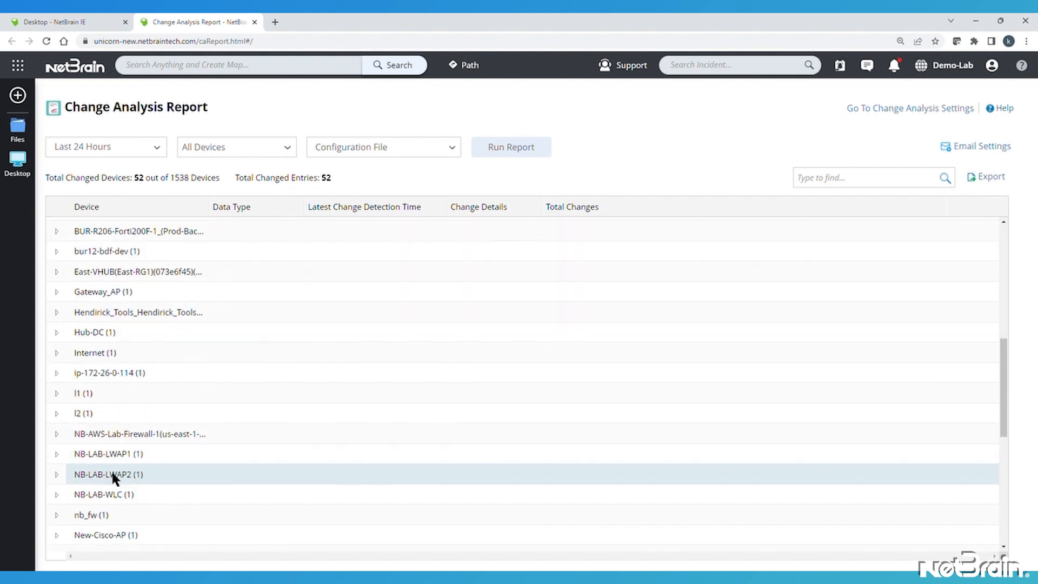
{"action": "left_click", "coordinate": [57, 331]}
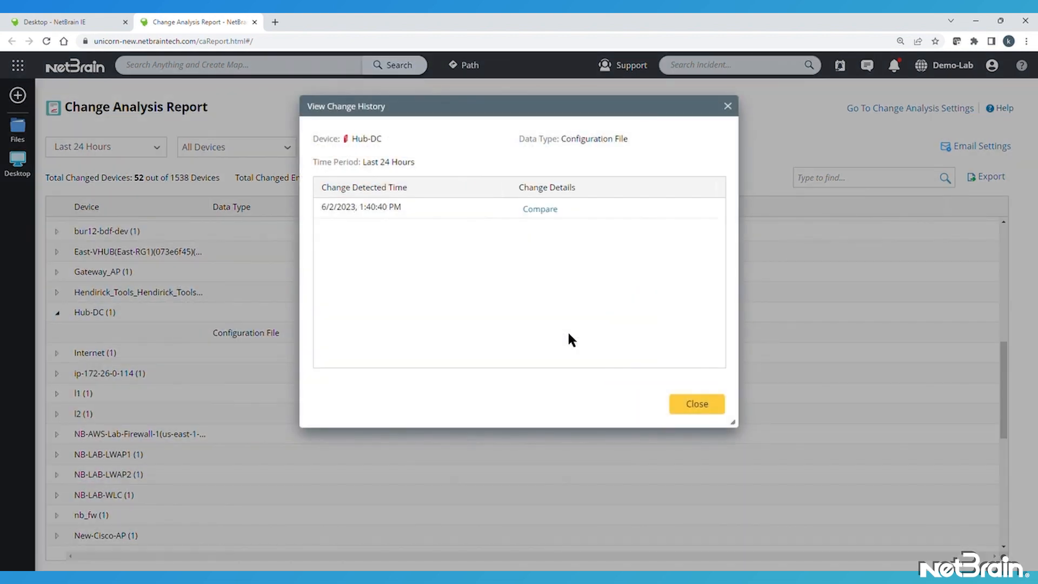
{"action": "left_click", "coordinate": [539, 208]}
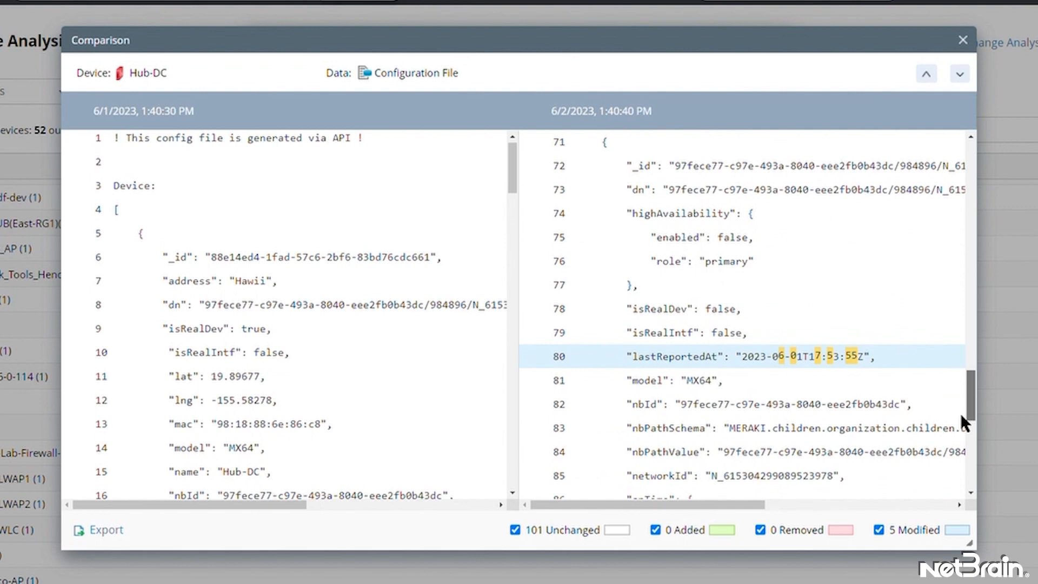
{"action": "scroll", "scroll_direction": "down", "scroll_amount": 3}
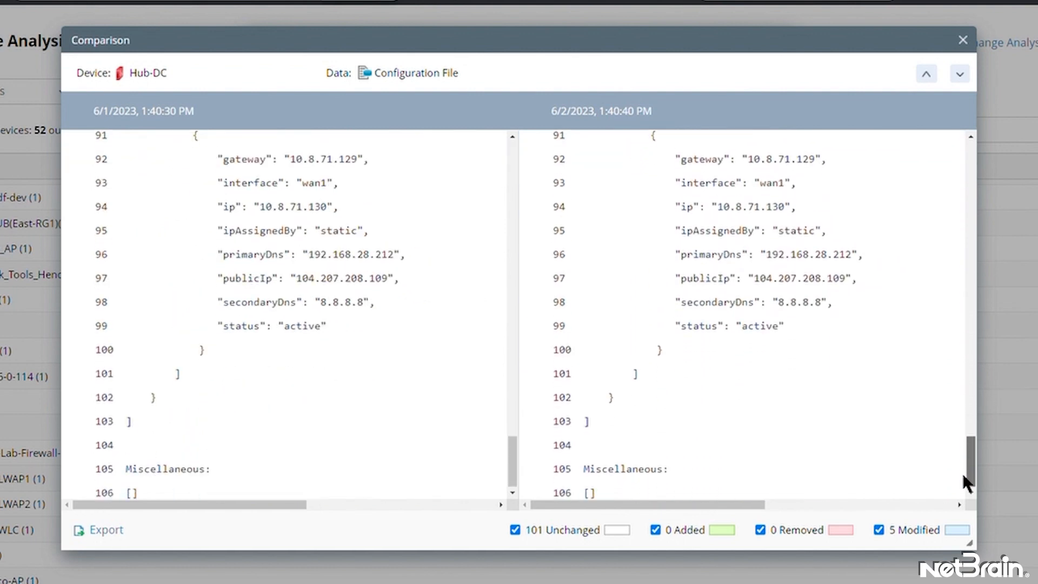
{"action": "scroll", "scroll_direction": "up", "scroll_amount": 3}
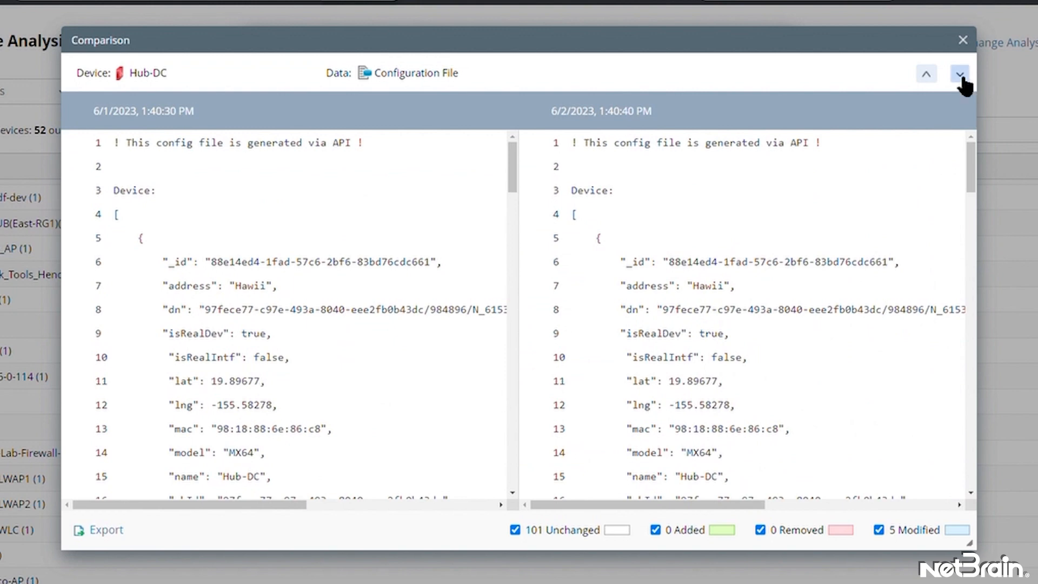
{"action": "left_click", "coordinate": [958, 73]}
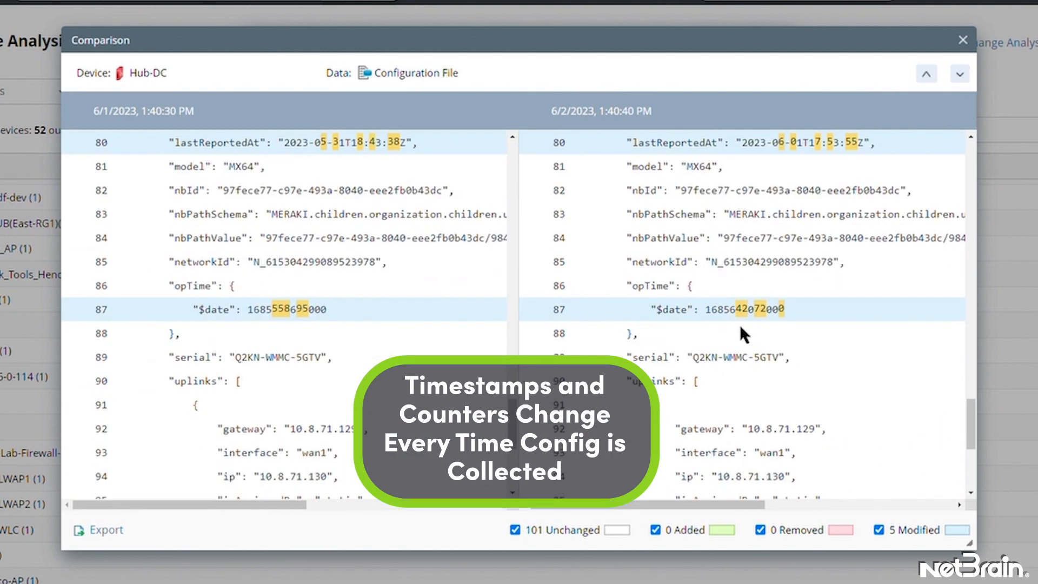
{"action": "scroll", "scroll_direction": "up", "scroll_amount": 3}
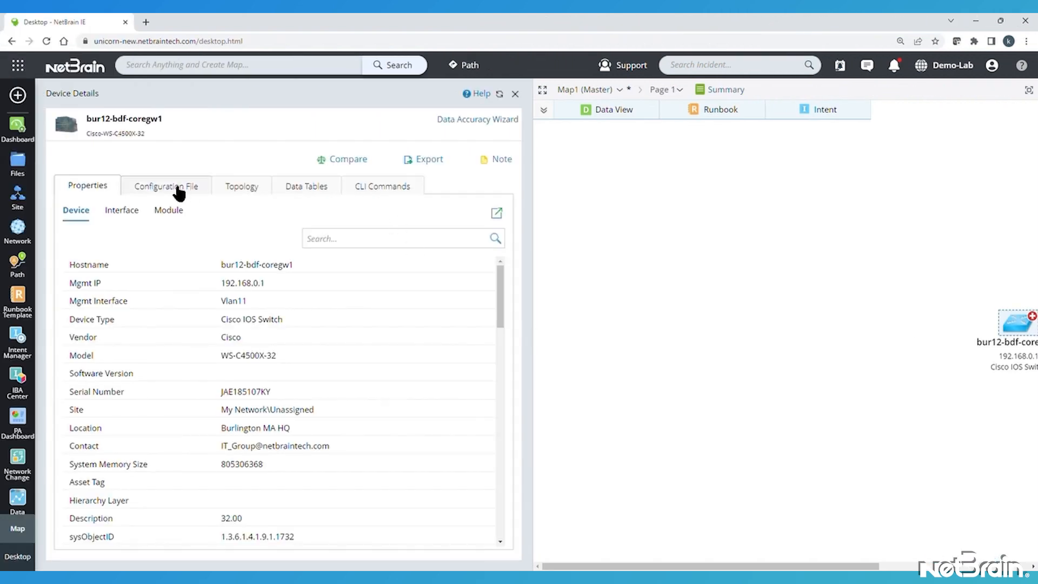
Step: View the device's configuration file, then browse NetBrain's YouTube channel playlists
{"action": "left_click", "coordinate": [165, 186]}
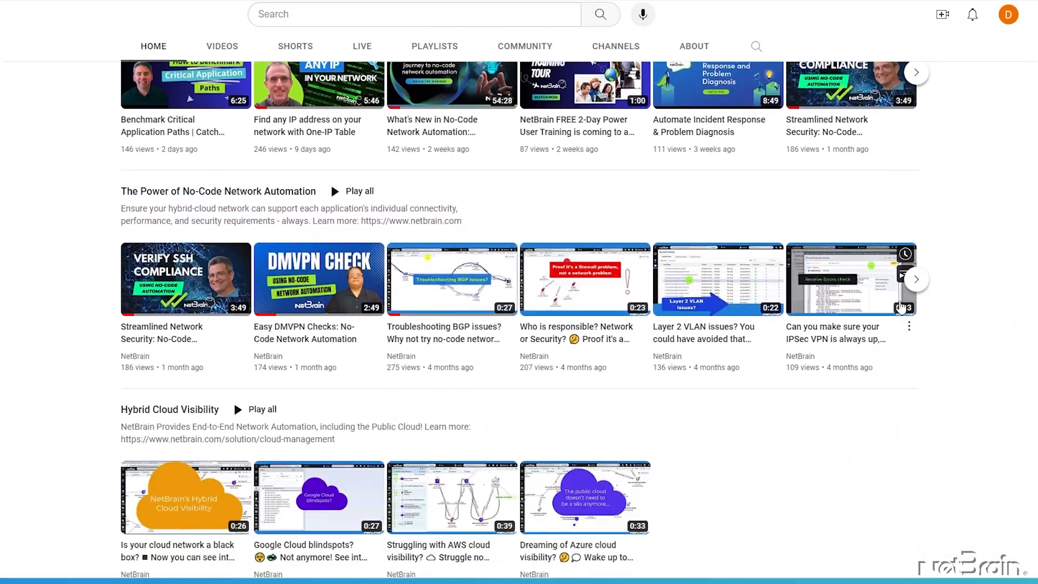
{"action": "scroll", "scroll_direction": "down", "scroll_amount": 3}
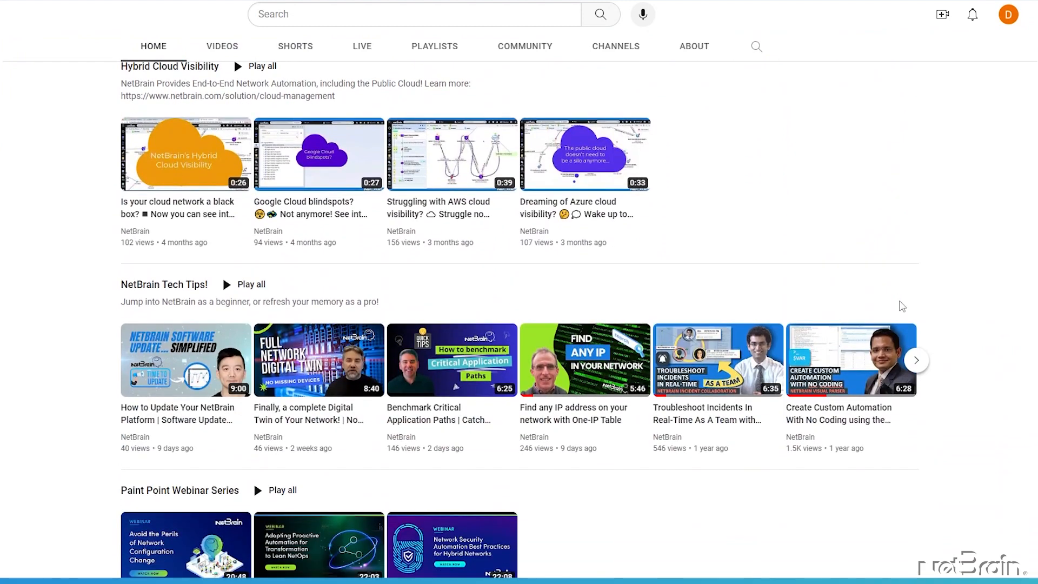